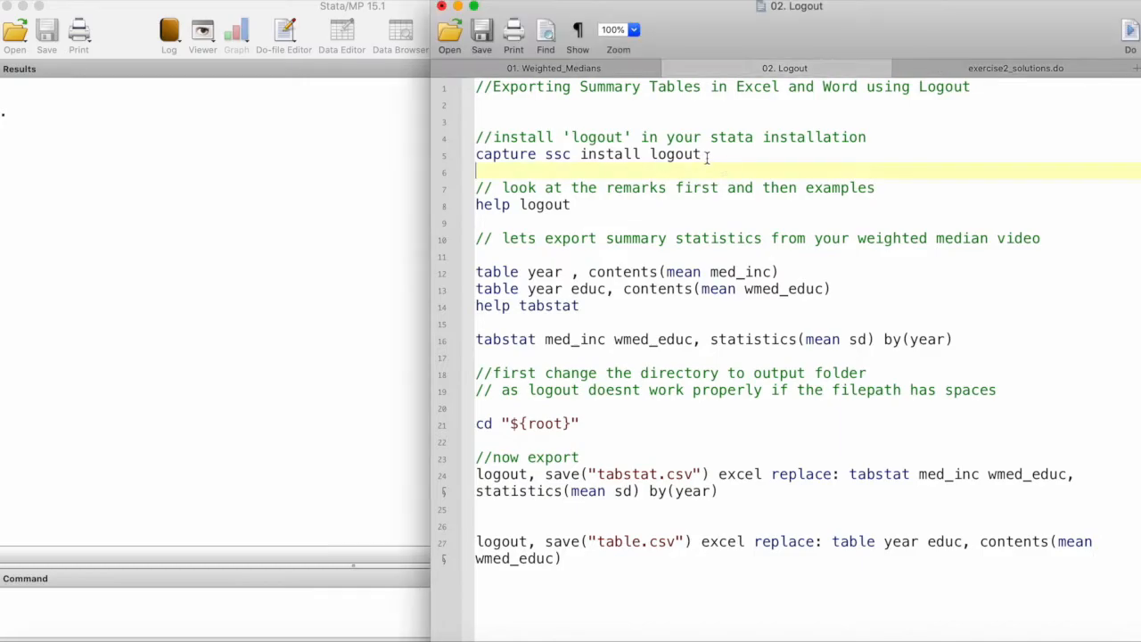
# Step: Run help logout and scroll the Viewer down to the Remarks section
pyautogui.doubleClick(676, 154)
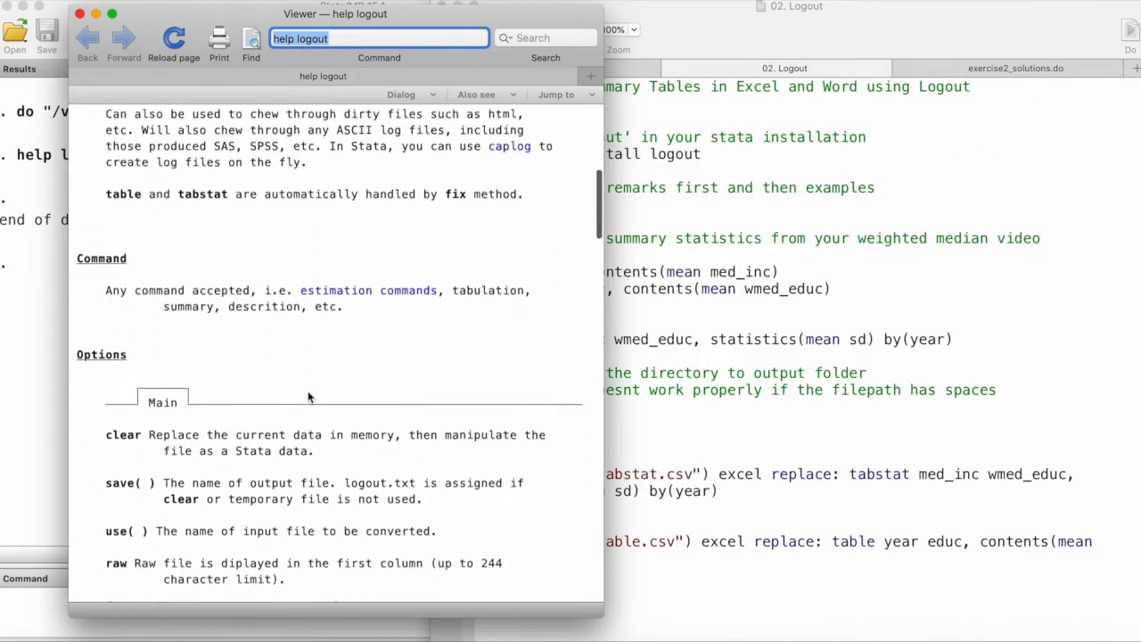
pyautogui.scroll(-3)
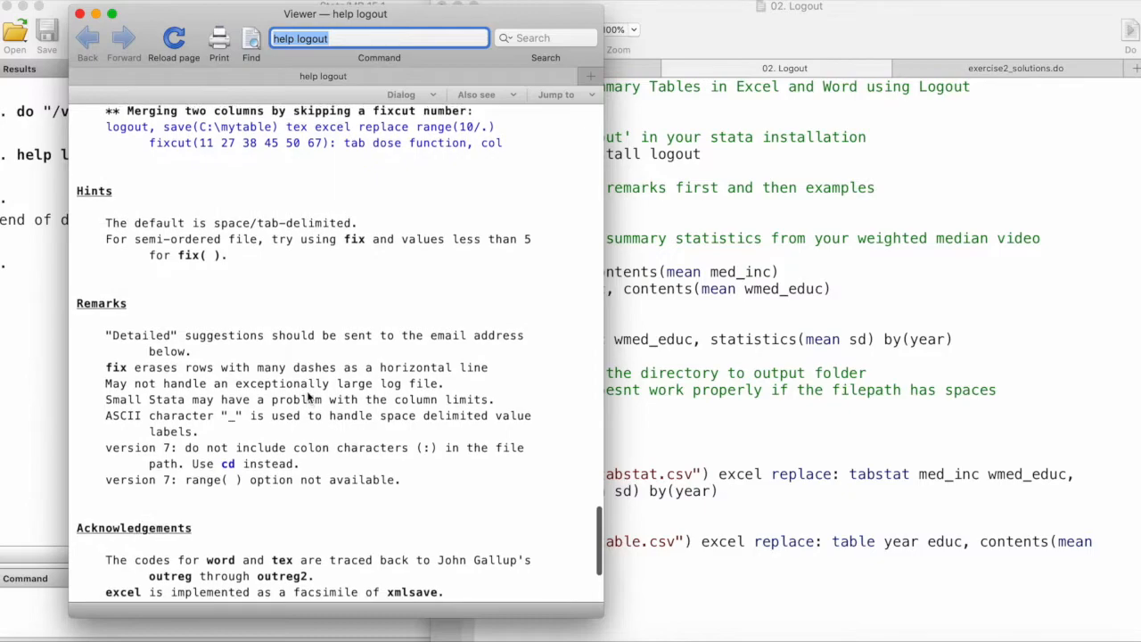
pyautogui.scroll(-3)
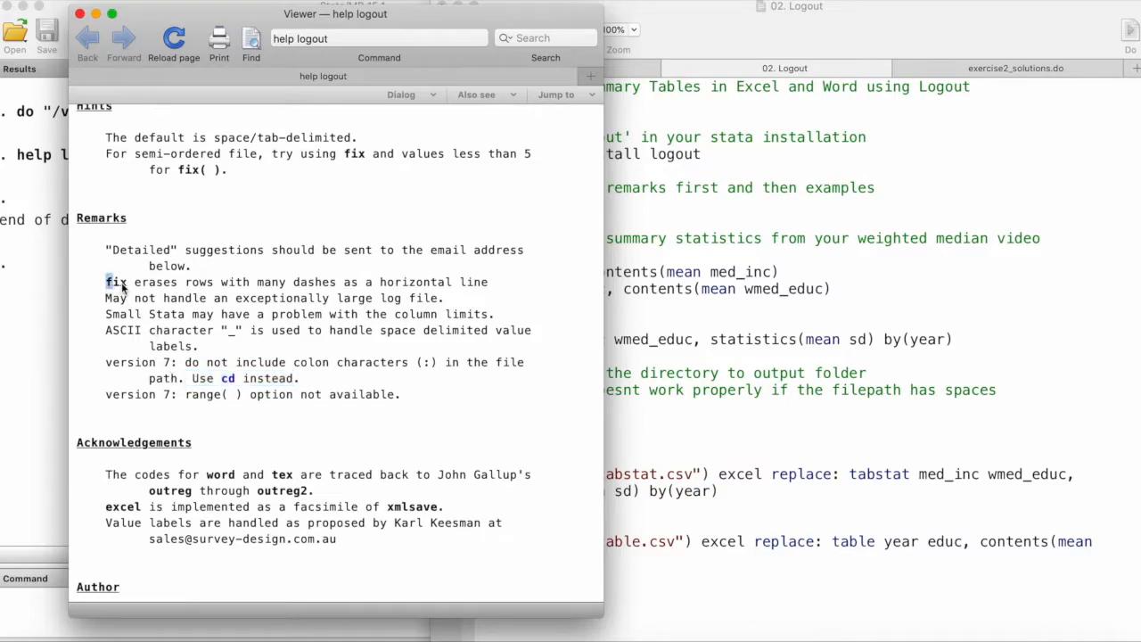
# Step: Highlight the remarks about fix, dashes and large log files, then clear the selection
pyautogui.moveTo(179, 282); pyautogui.dragTo(338, 282)
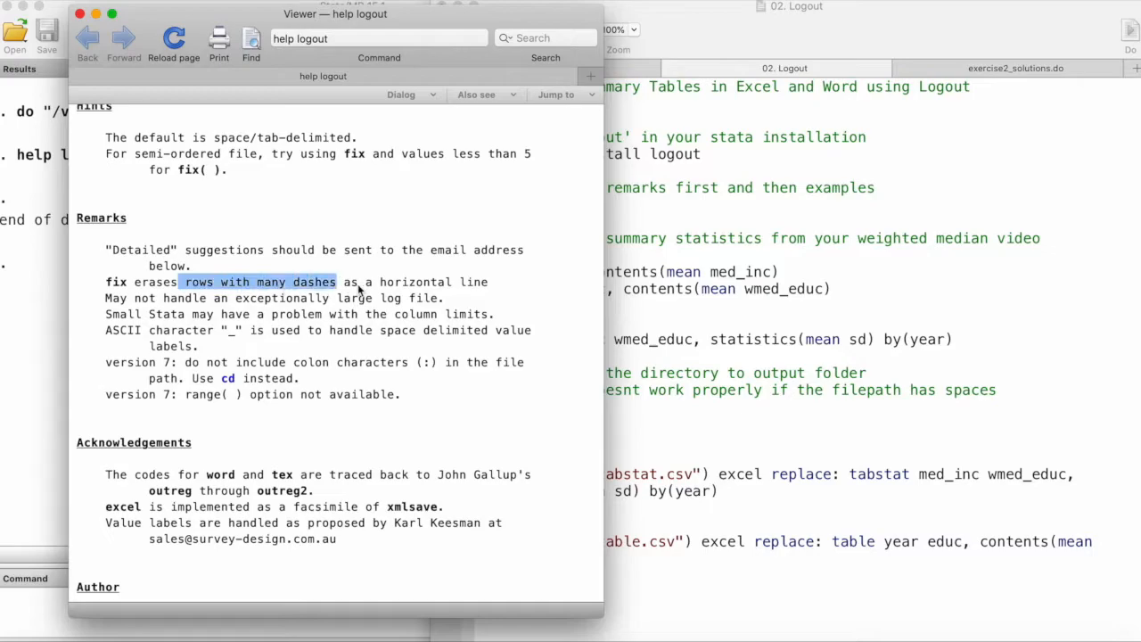
pyautogui.moveTo(337, 282); pyautogui.dragTo(473, 281)
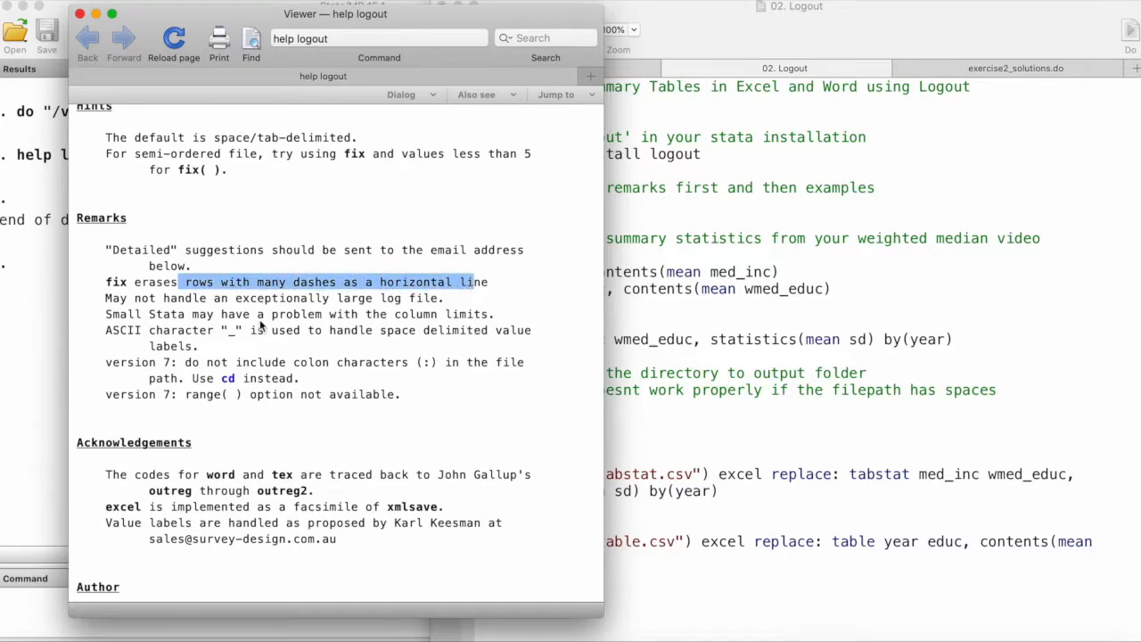
pyautogui.moveTo(179, 282); pyautogui.dragTo(443, 297)
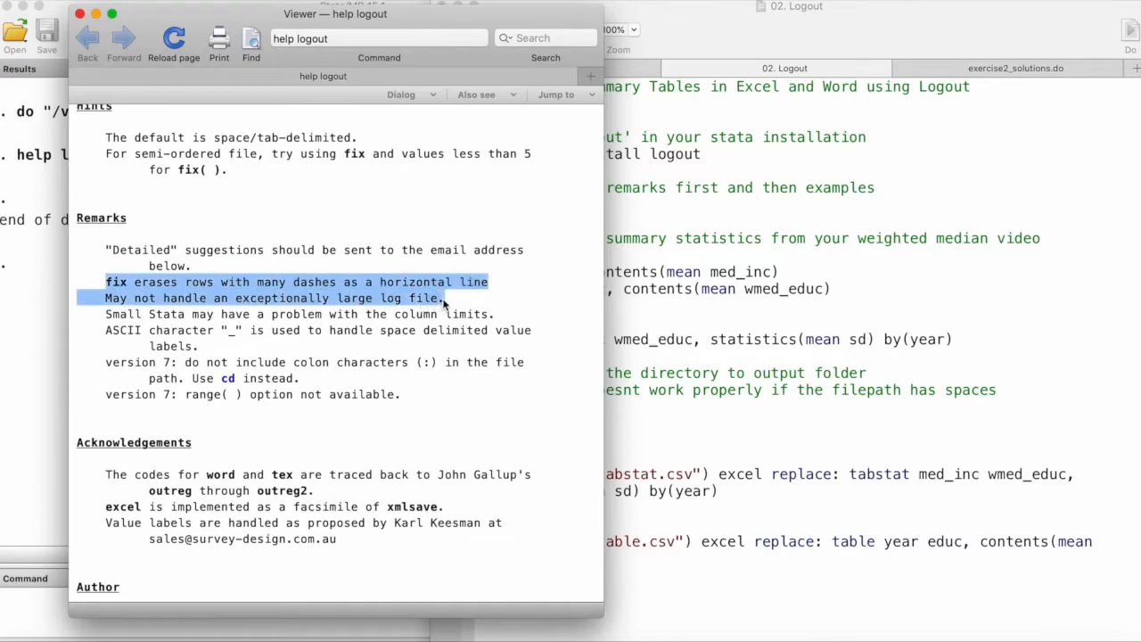
pyautogui.click(357, 317)
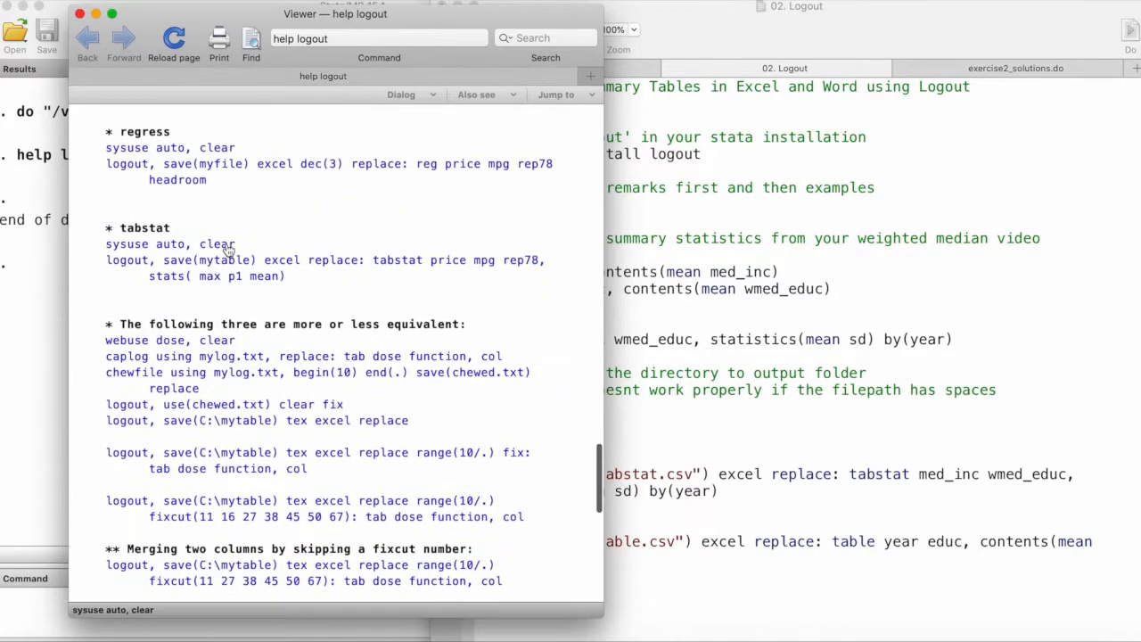
# Step: Scroll back up through the help page to the Examples section
pyautogui.scroll(3)
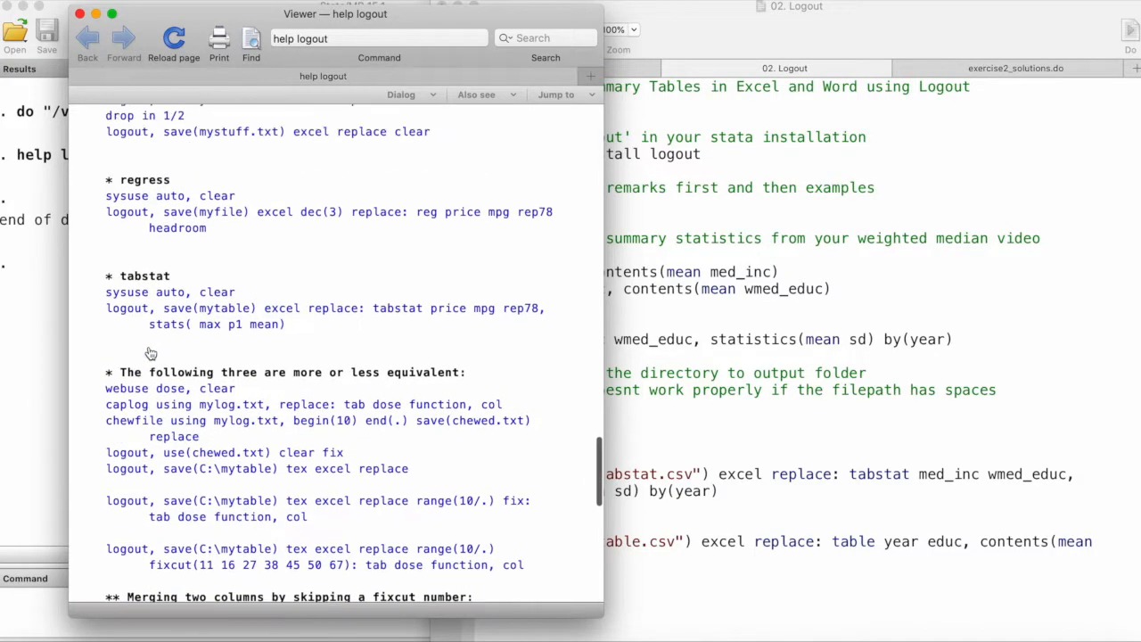
pyautogui.scroll(3)
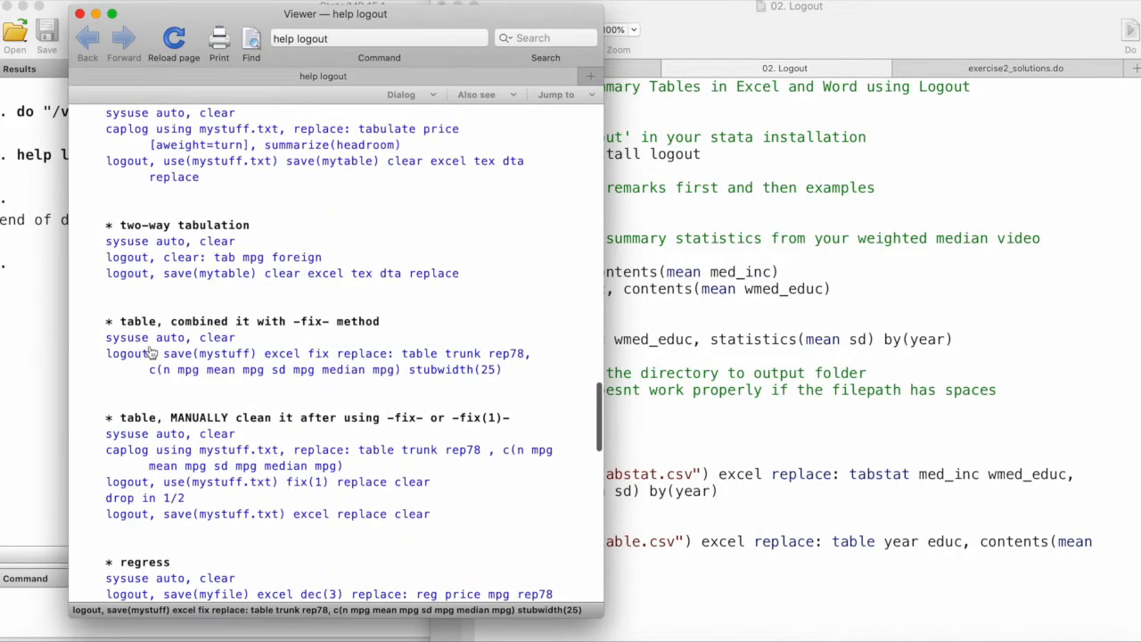
pyautogui.scroll(3)
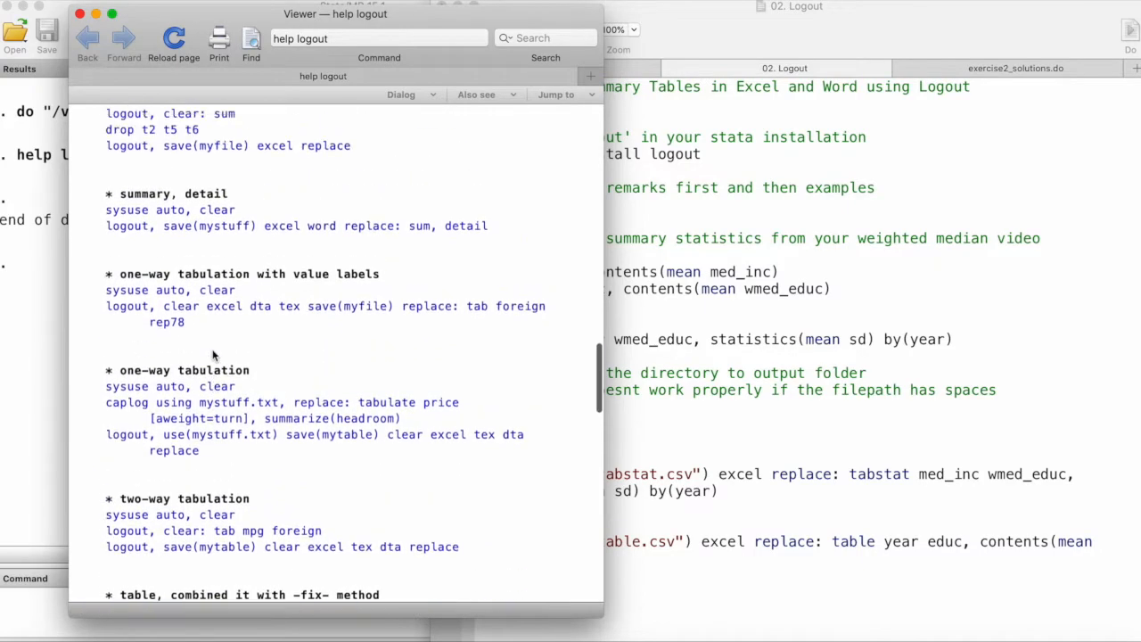
pyautogui.scroll(3)
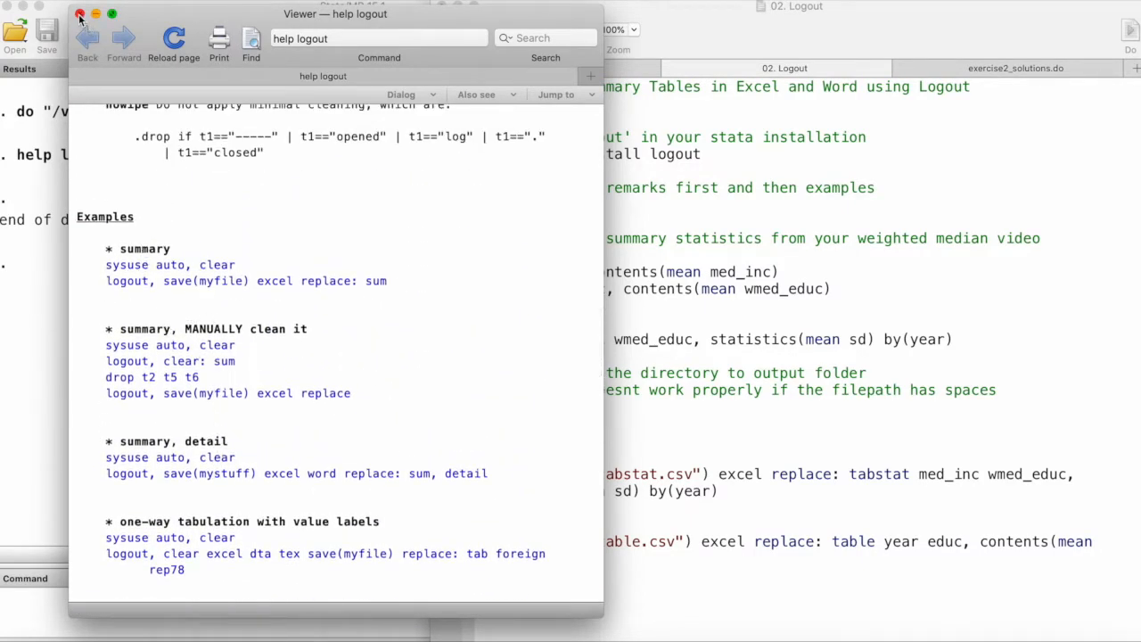
# Step: Close the logout help and highlight the word median in the do-file comment
pyautogui.click(80, 18)
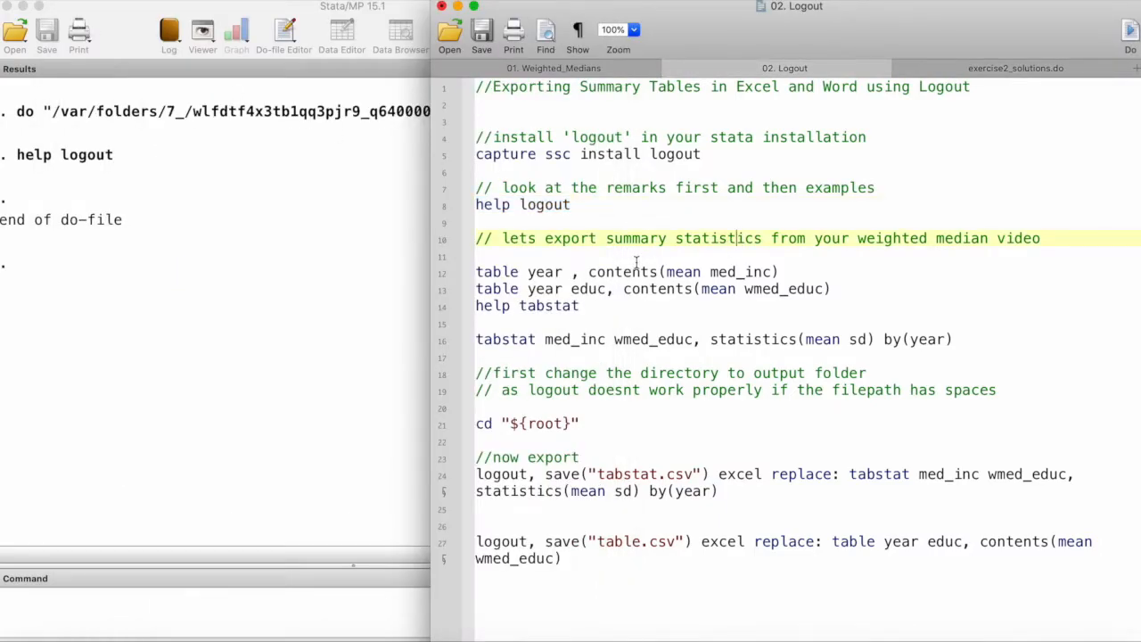
pyautogui.moveTo(856, 237)
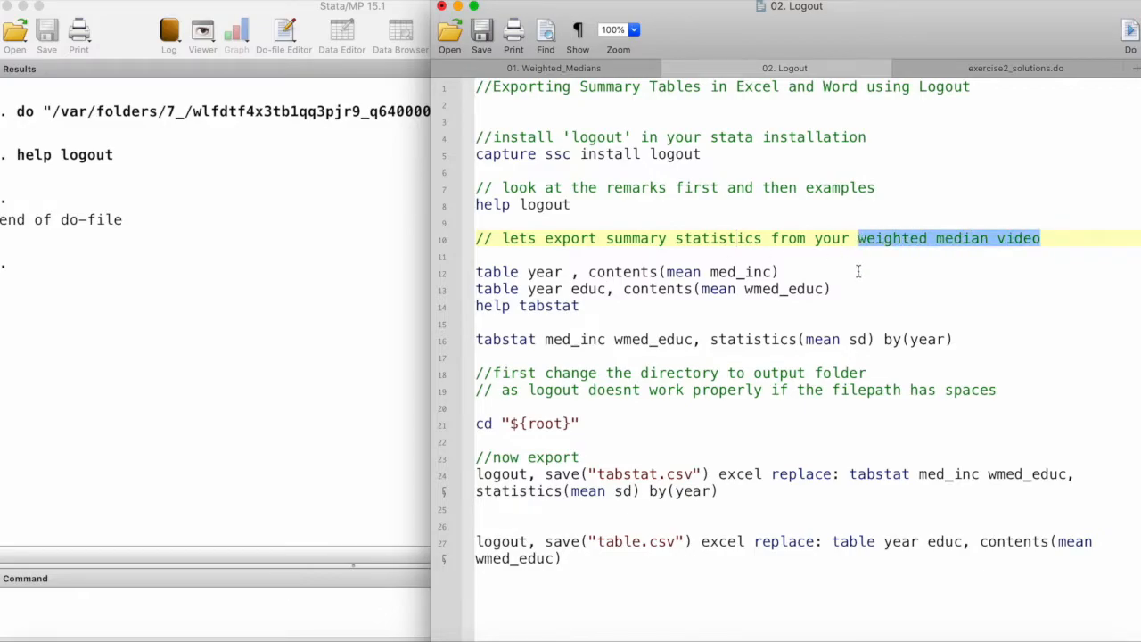
pyautogui.click(979, 257)
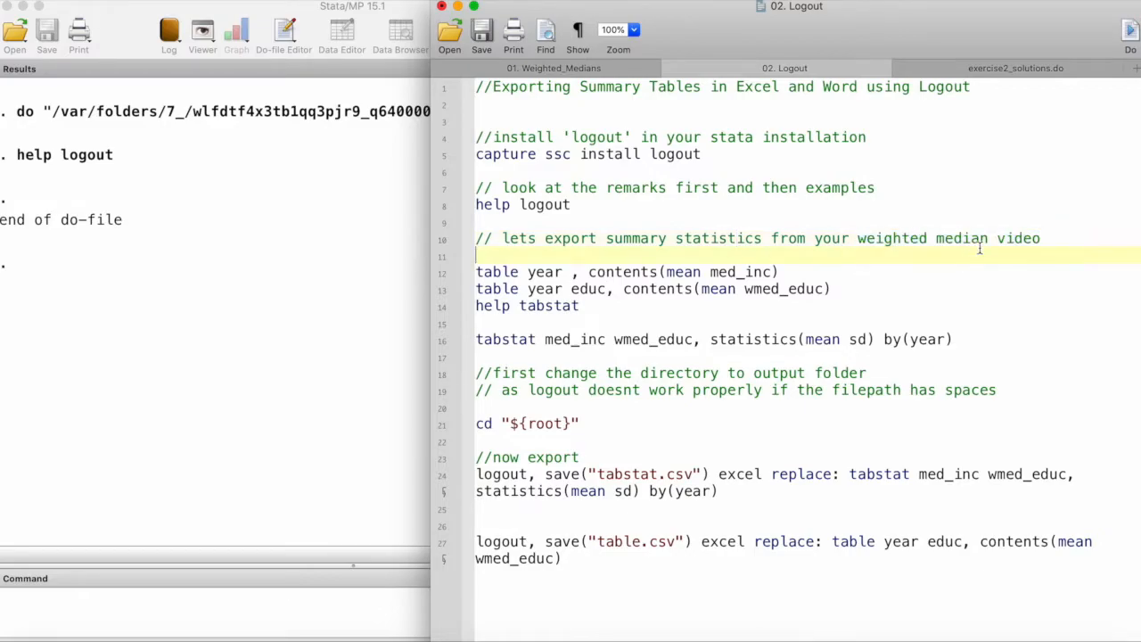
pyautogui.doubleClick(961, 238)
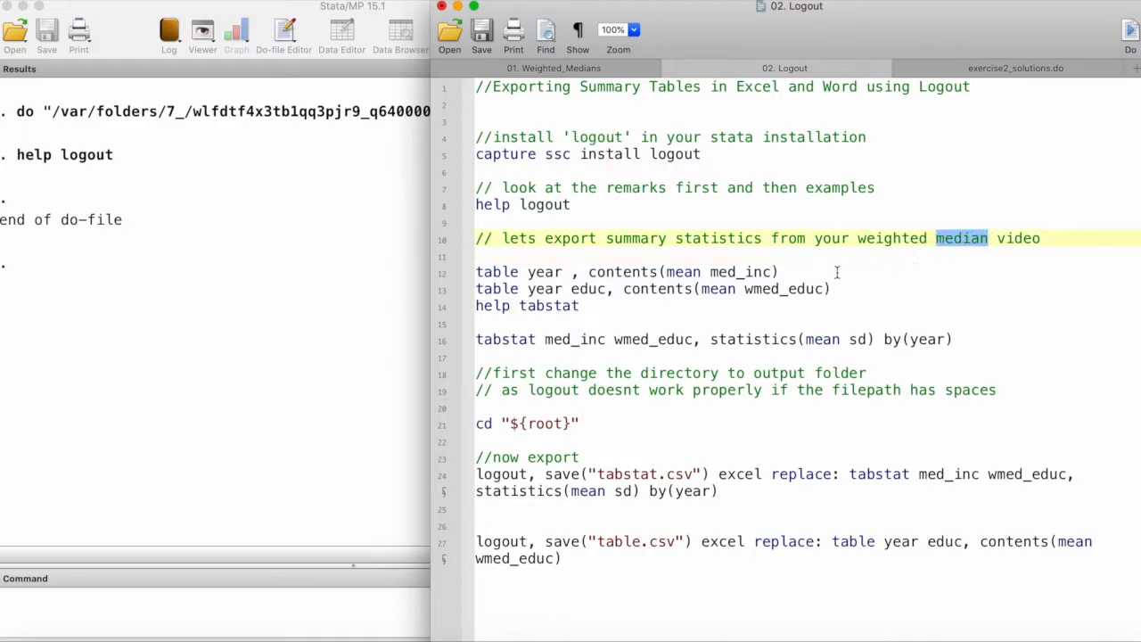
# Step: Run the table year line, then the tabstat line for med_inc and wmed_educ by year
pyautogui.click(477, 272)
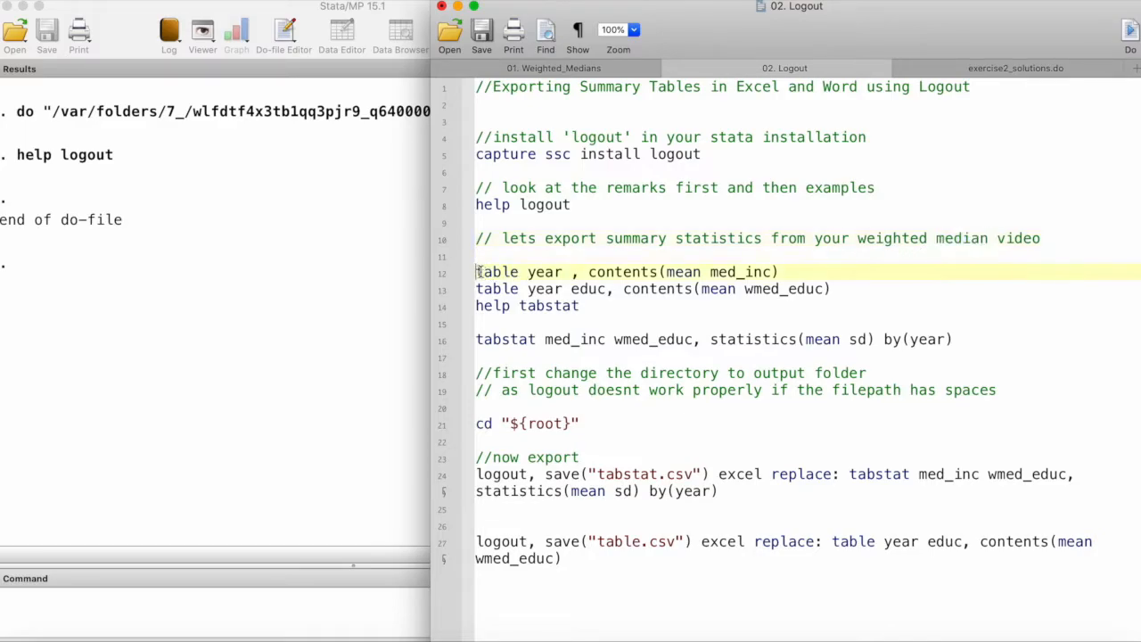
pyautogui.click(624, 271)
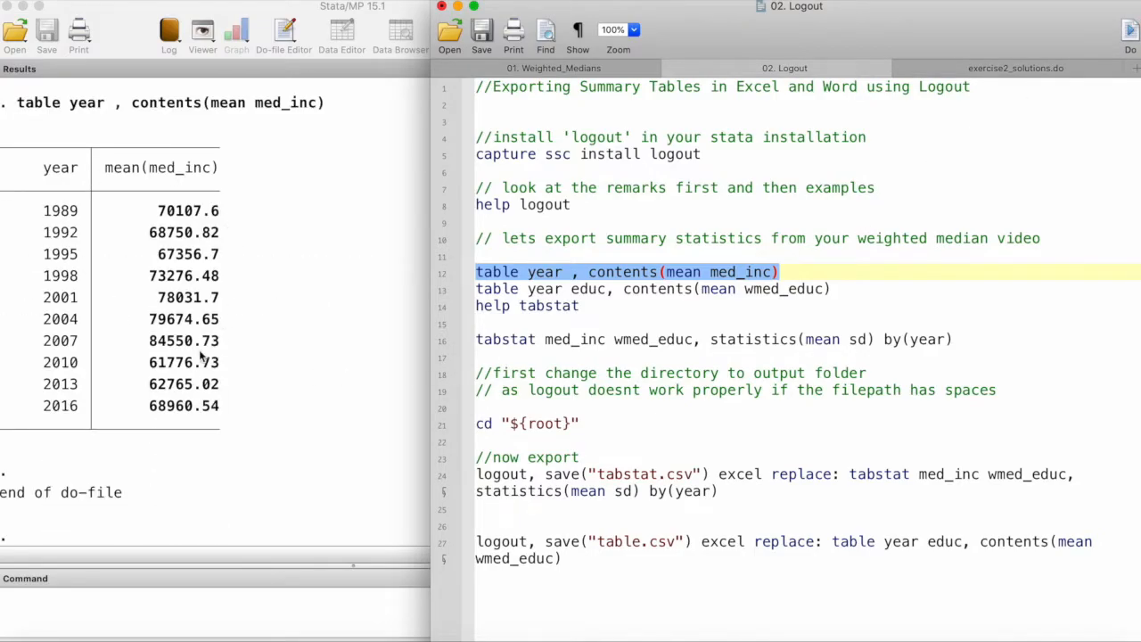
pyautogui.moveTo(372, 327)
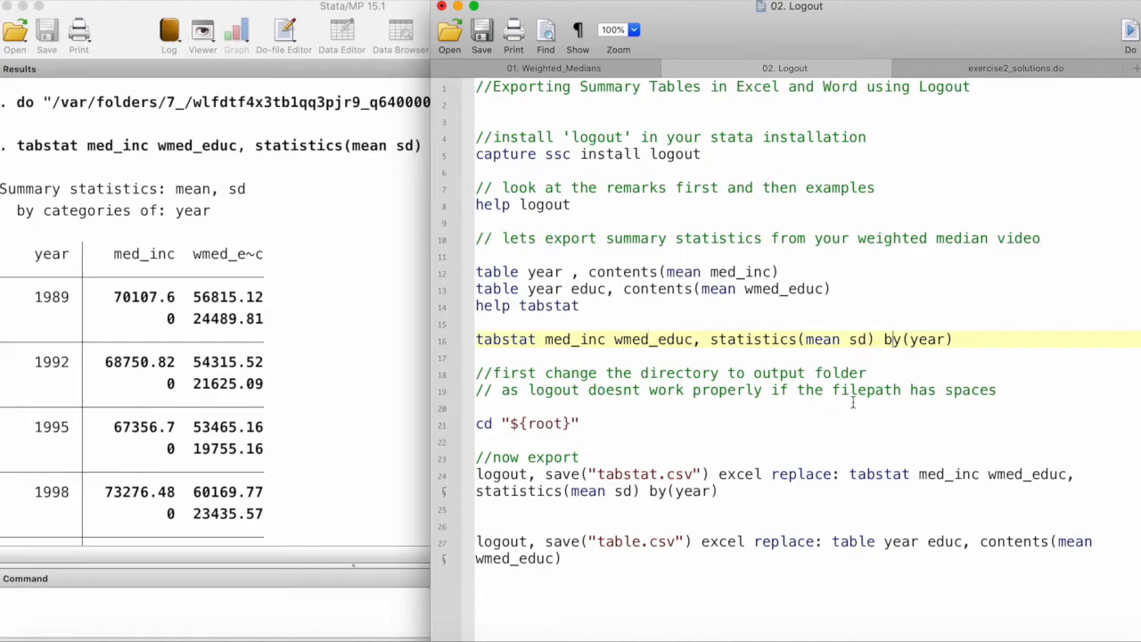
pyautogui.doubleClick(927, 339)
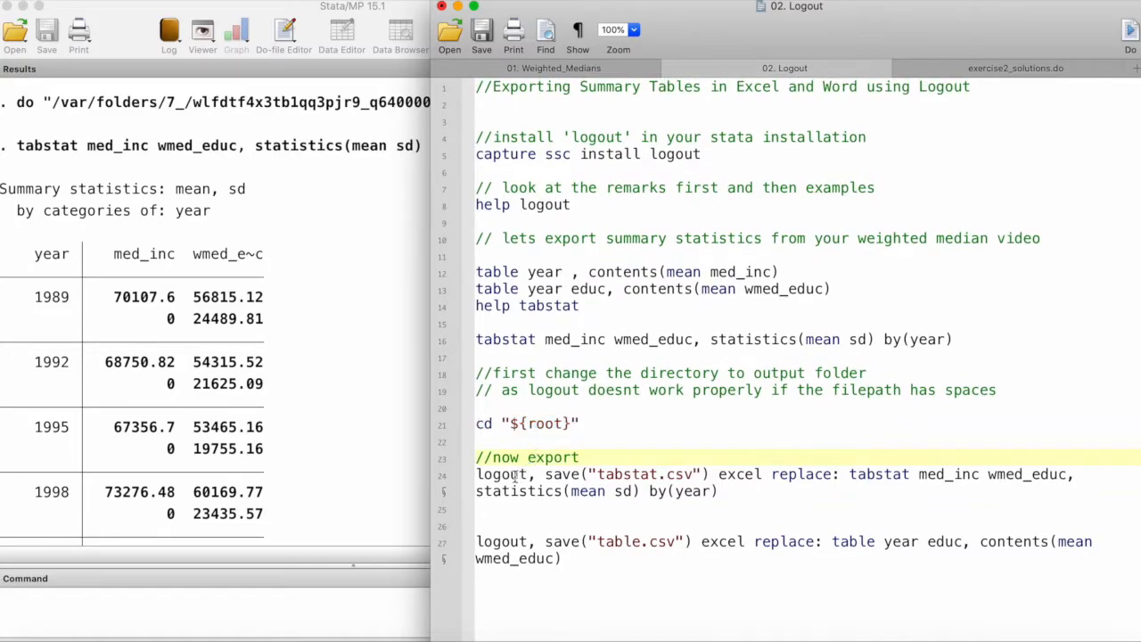
pyautogui.doubleClick(503, 474)
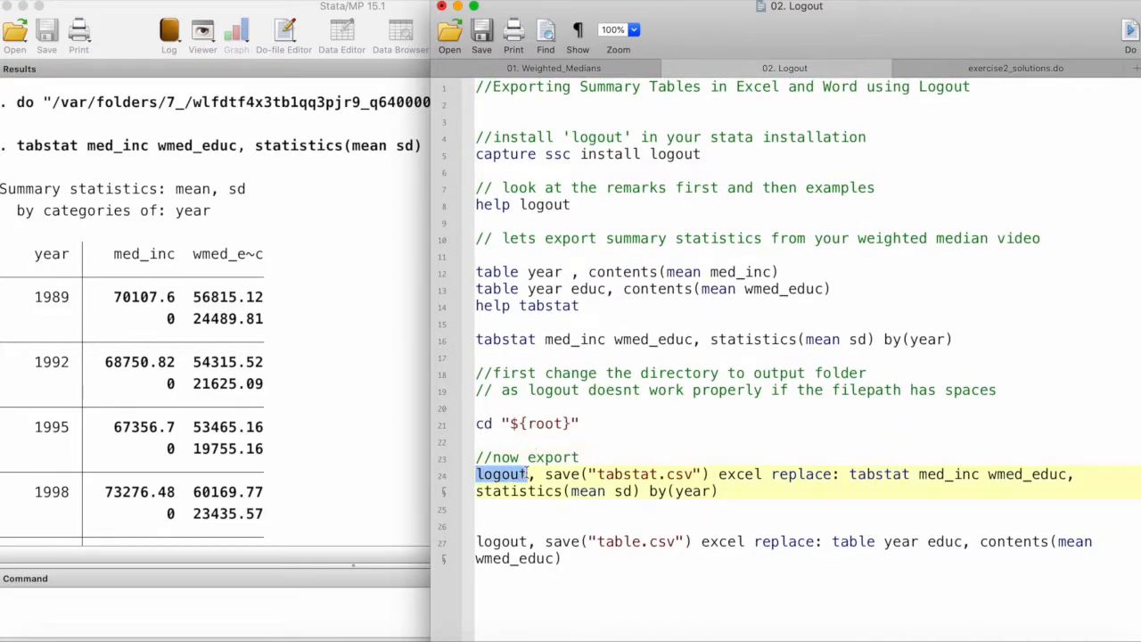
pyautogui.doubleClick(562, 473)
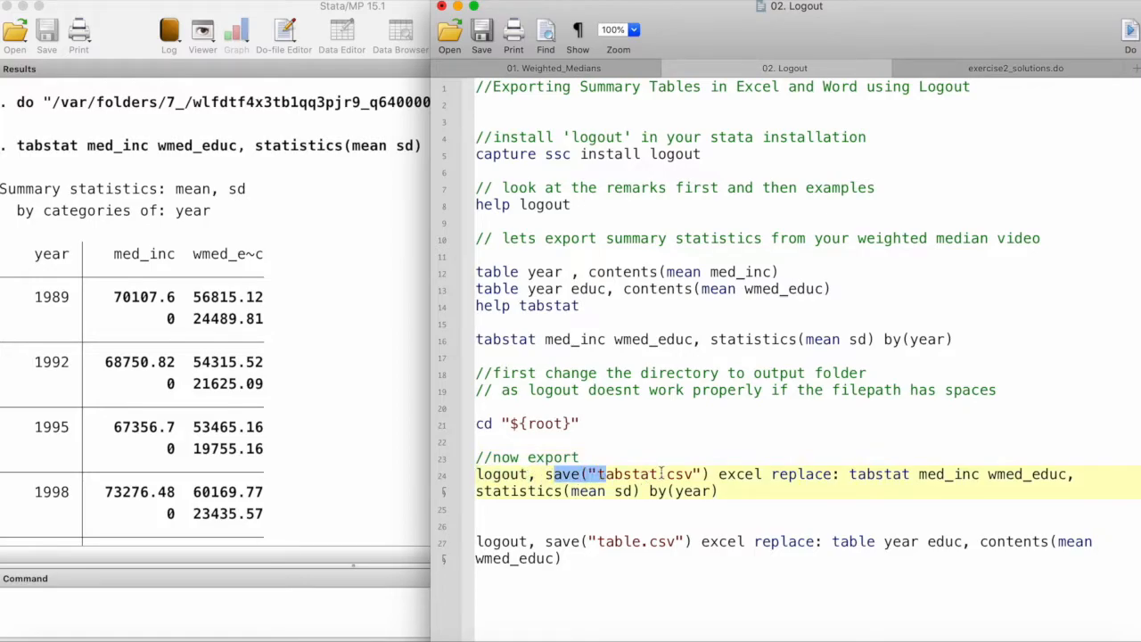
pyautogui.doubleClick(646, 473)
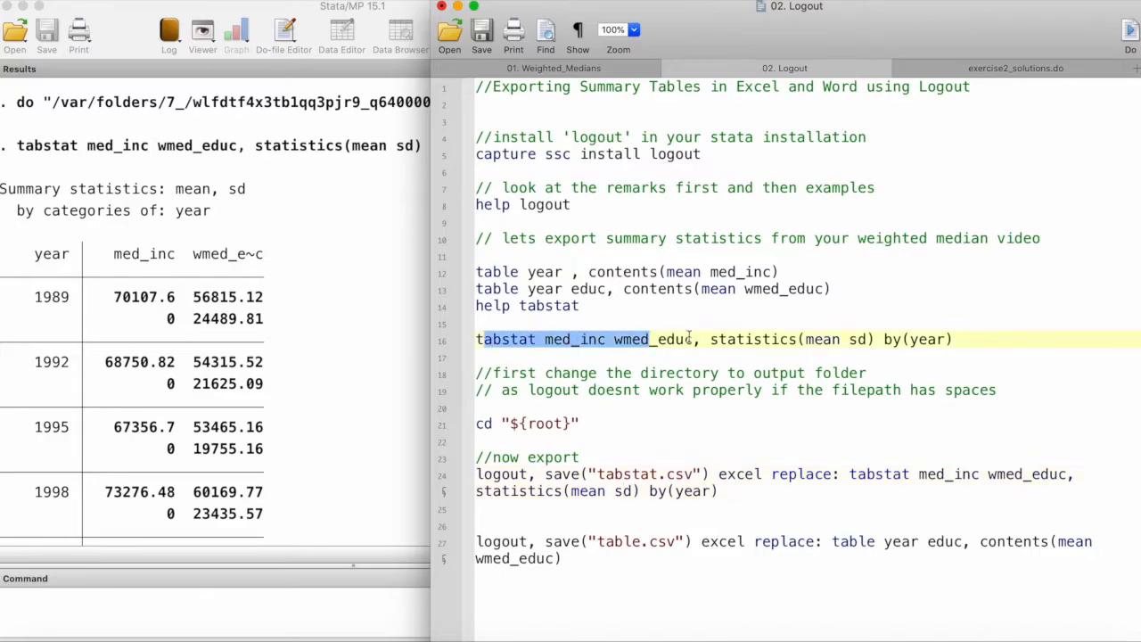
pyautogui.click(654, 474)
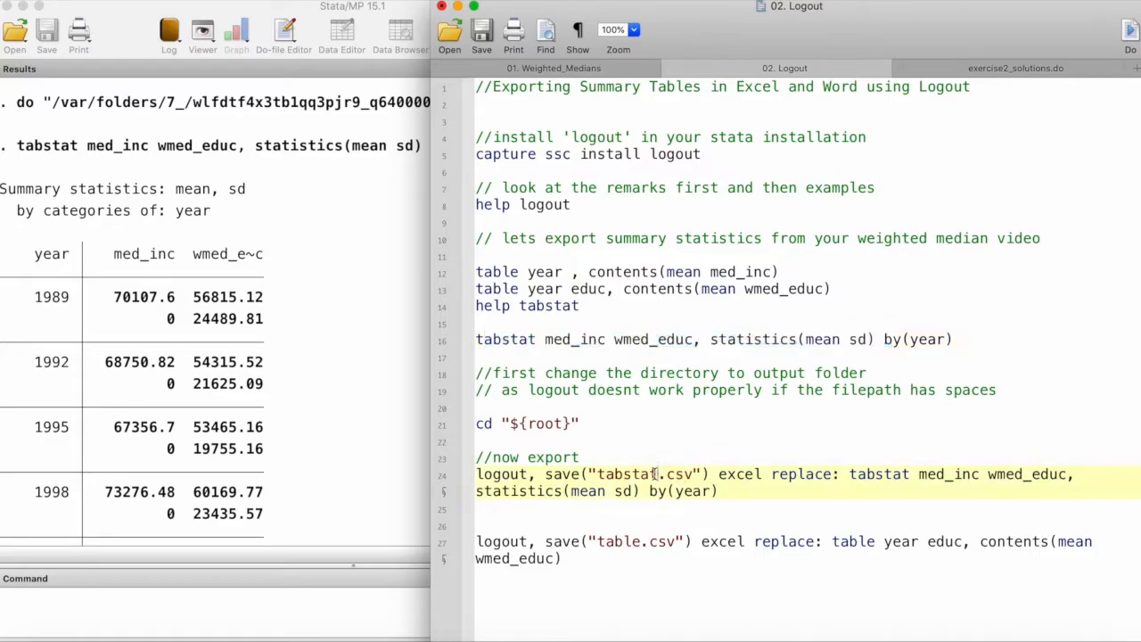
pyautogui.doubleClick(629, 473)
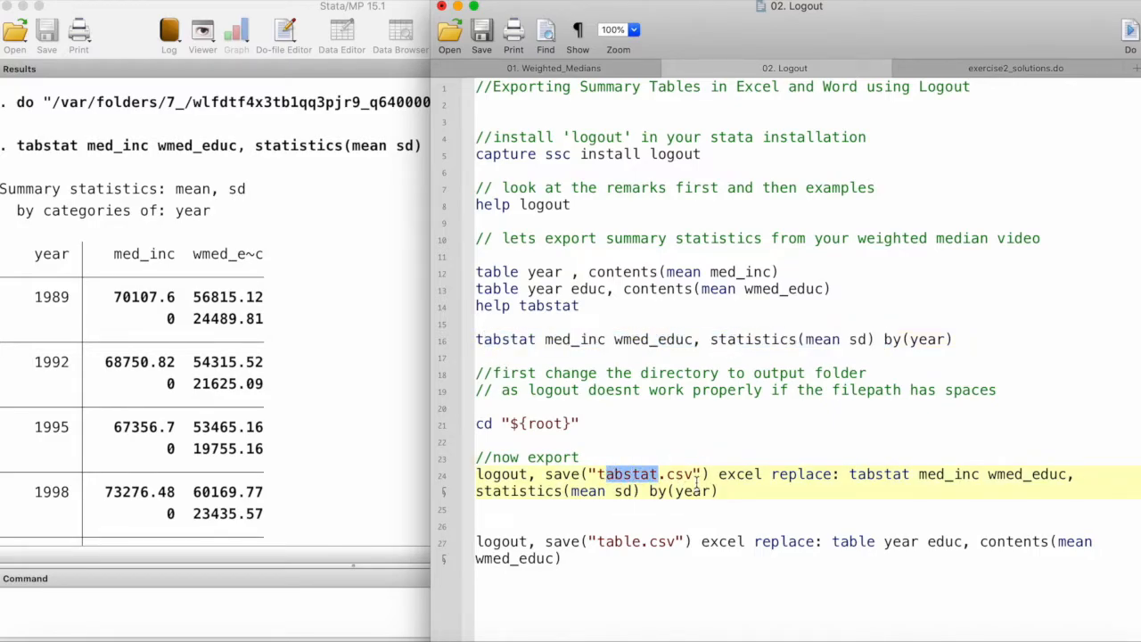
pyautogui.doubleClick(740, 473)
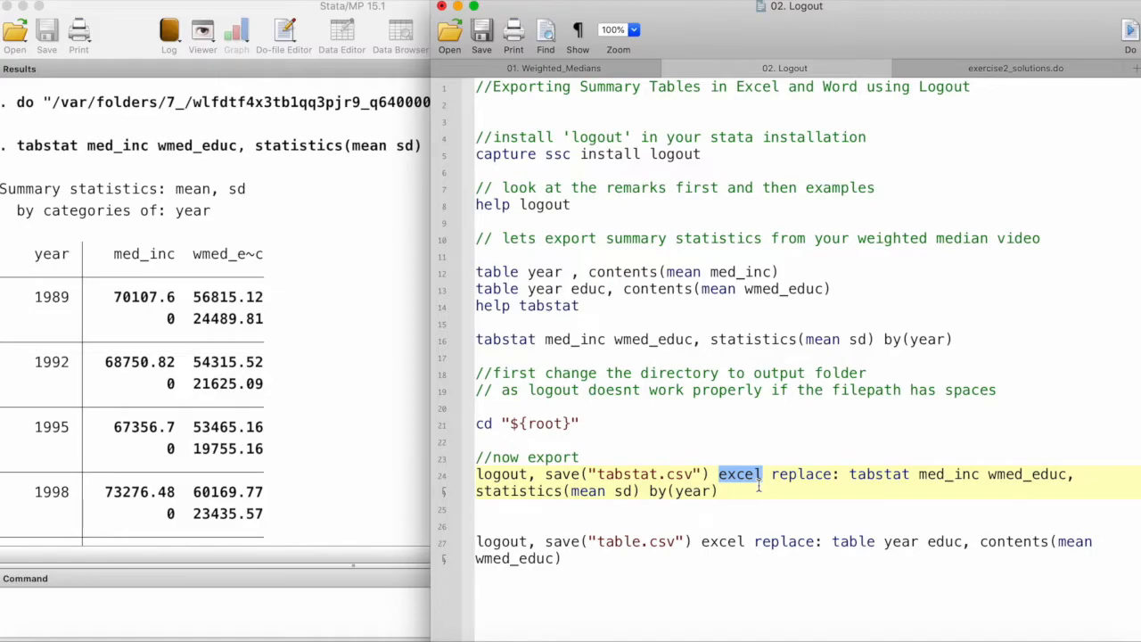
pyautogui.doubleClick(800, 473)
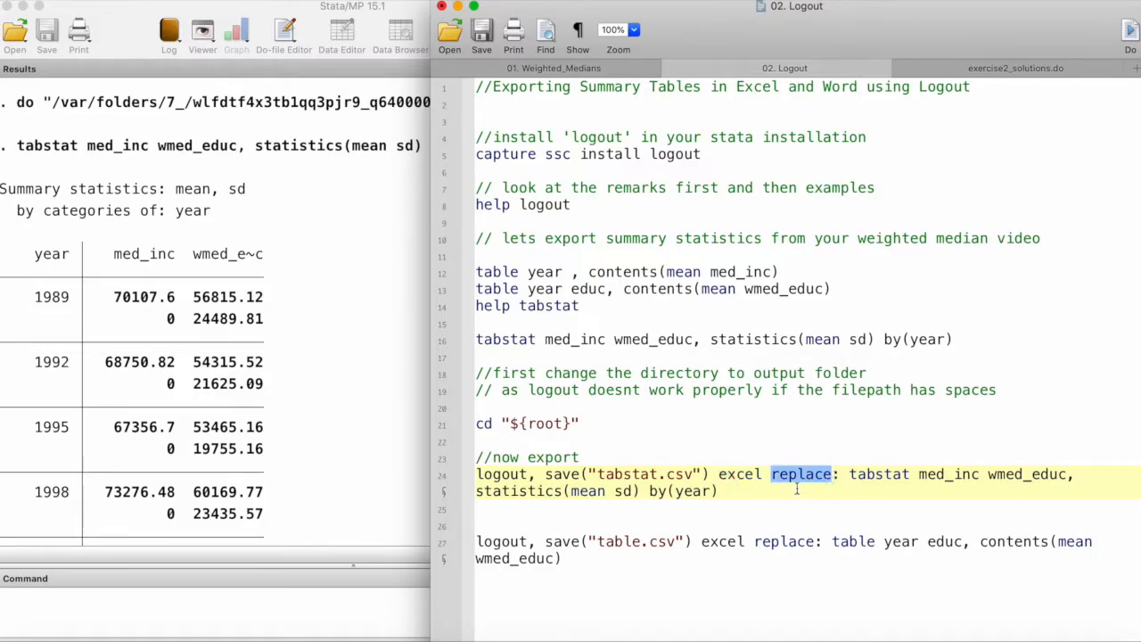
pyautogui.doubleClick(642, 473)
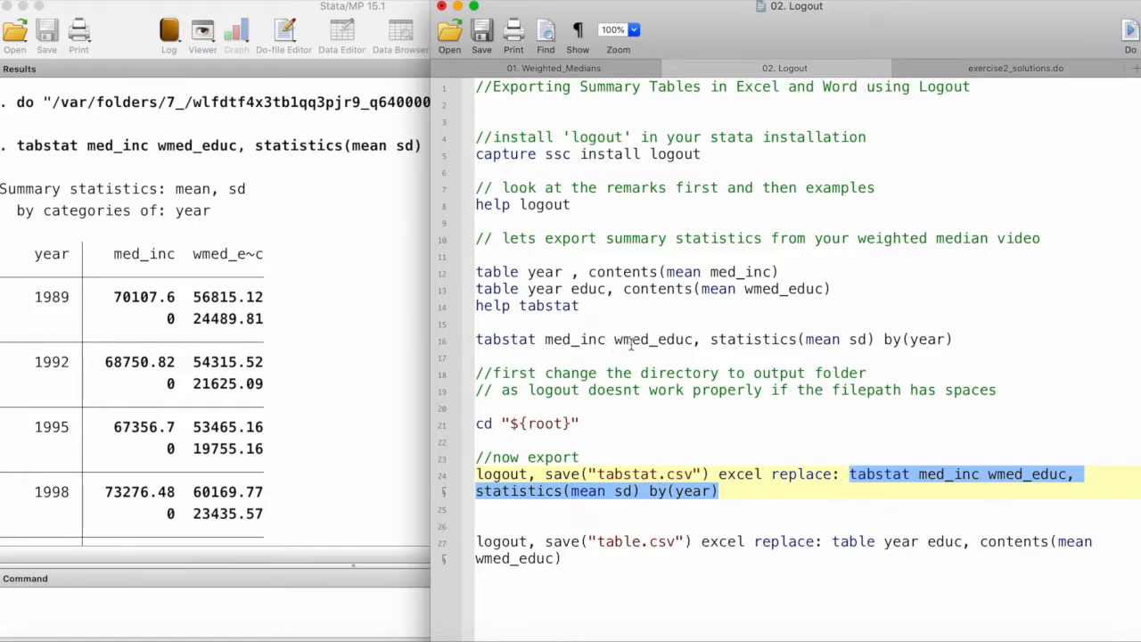
pyautogui.moveTo(684, 460)
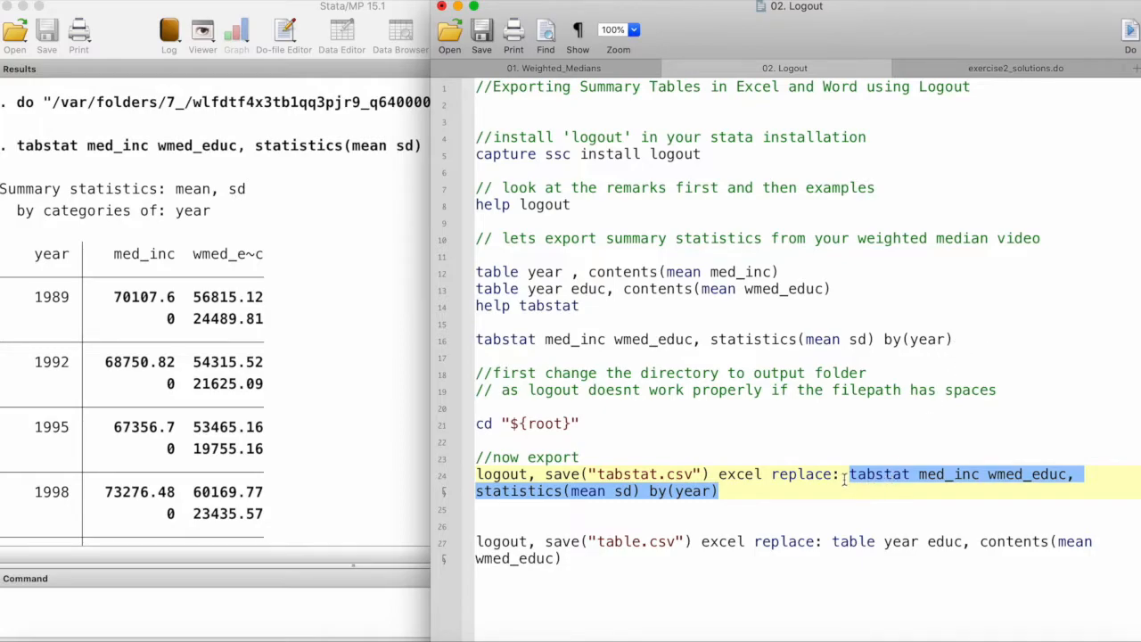
# Step: Run both logout export lines, writing tabstat.xml and table.xml
pyautogui.click(480, 474)
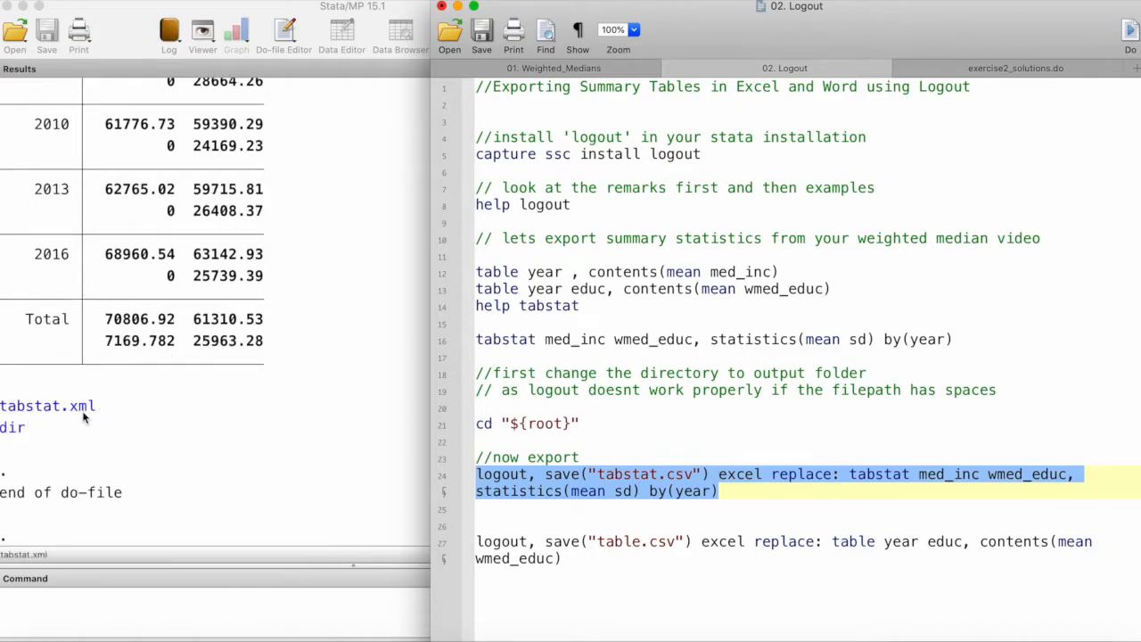
pyautogui.click(722, 491)
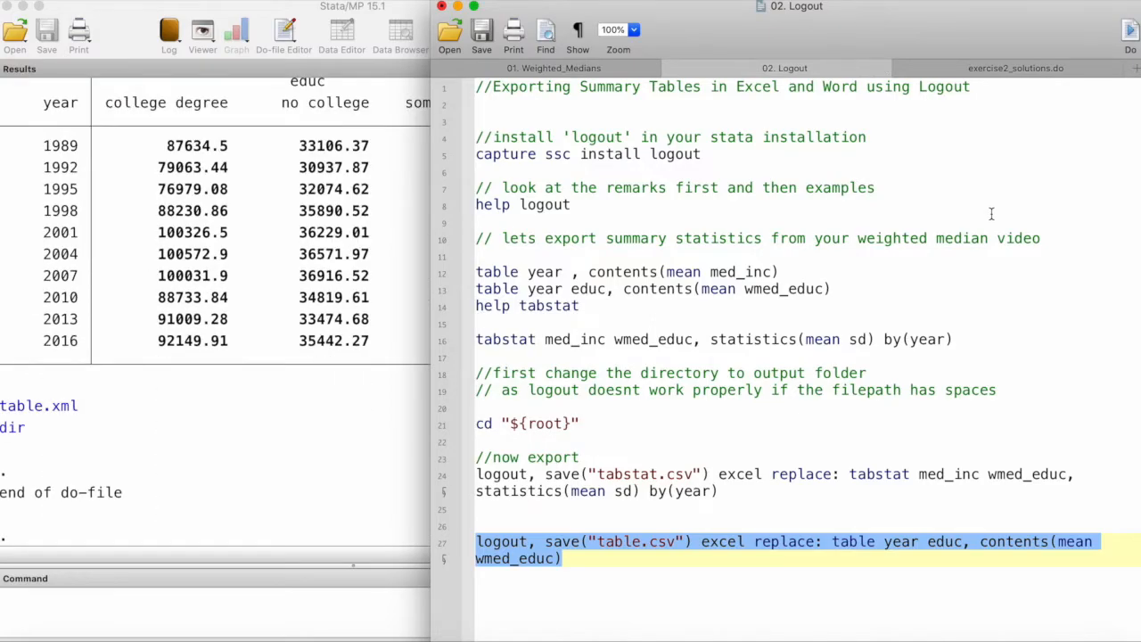
pyautogui.moveTo(676, 374)
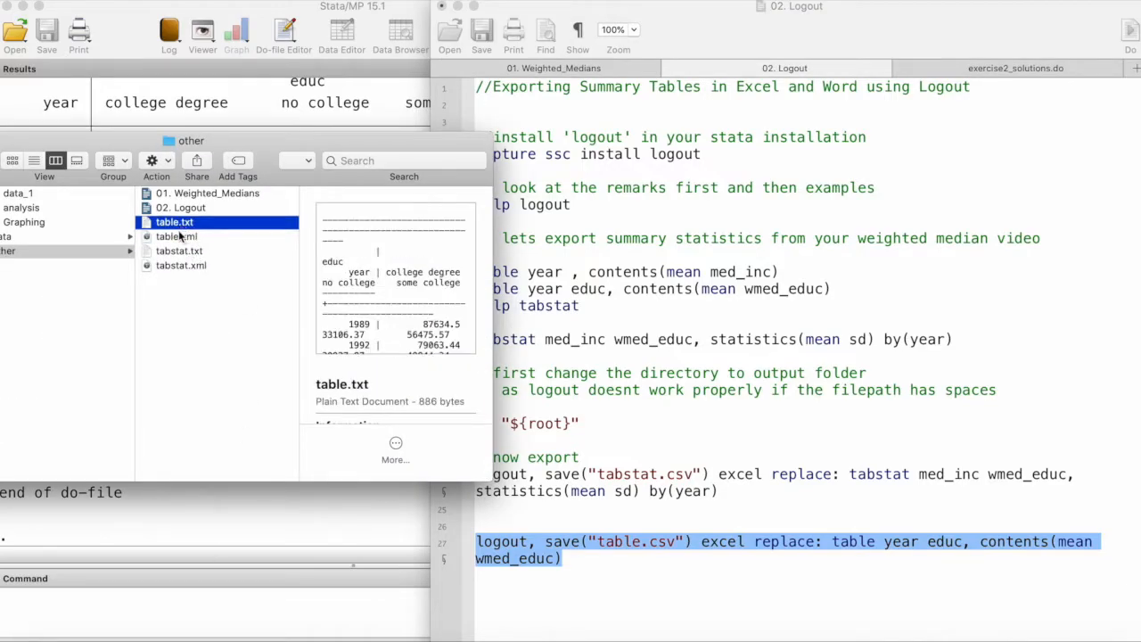
# Step: Preview table.xml, tabstat.xml and table.txt in Finder, then open the table file
pyautogui.click(176, 236)
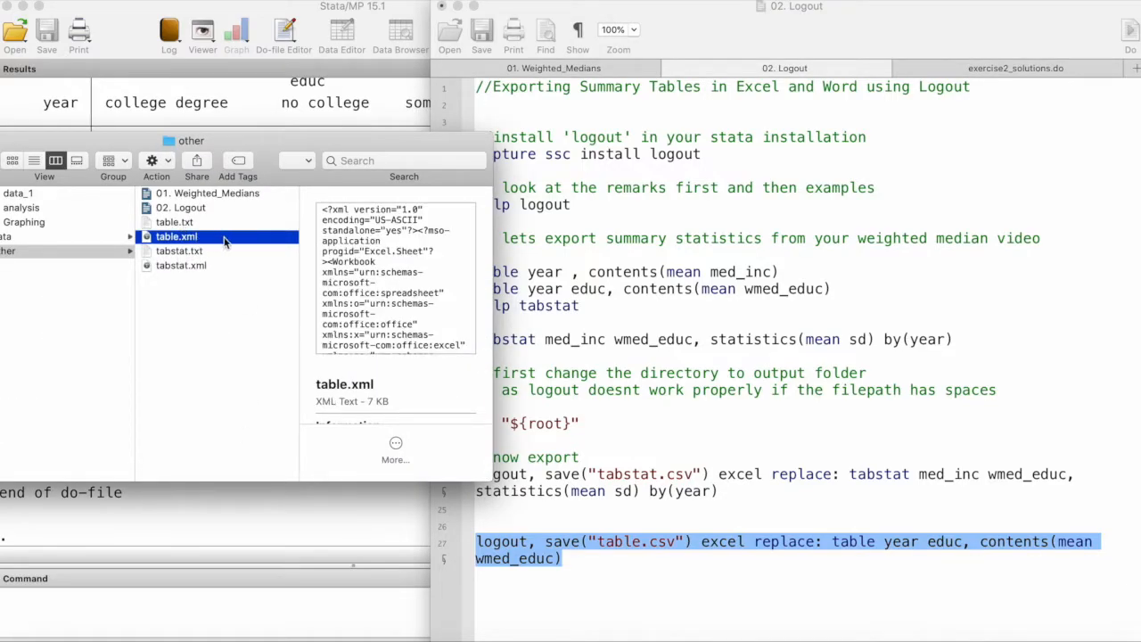
pyautogui.click(181, 265)
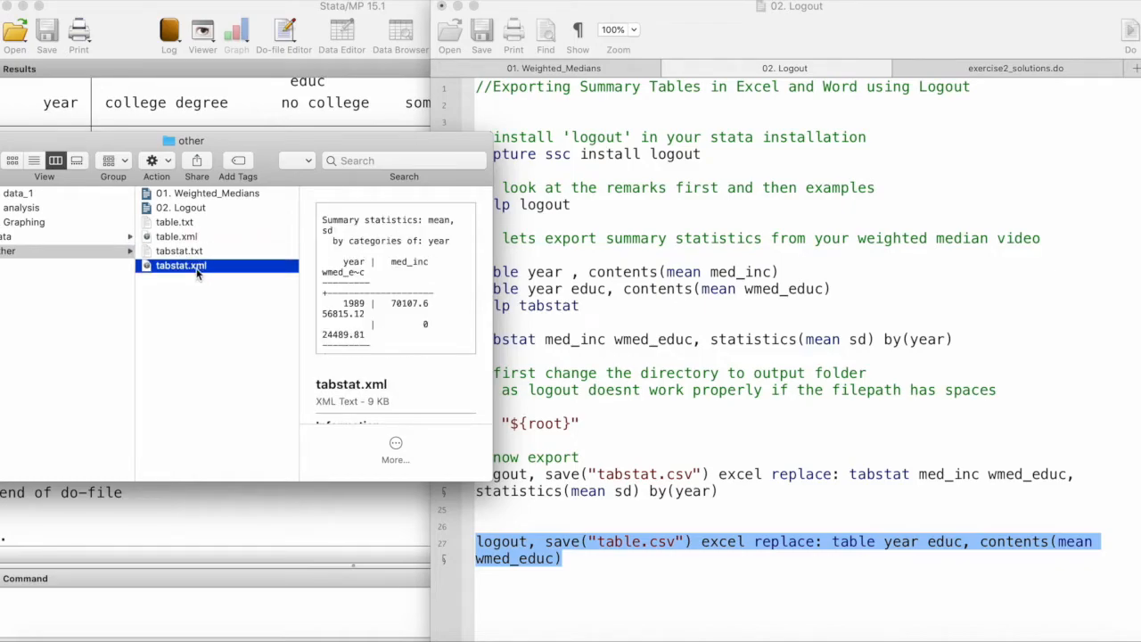
pyautogui.click(174, 222)
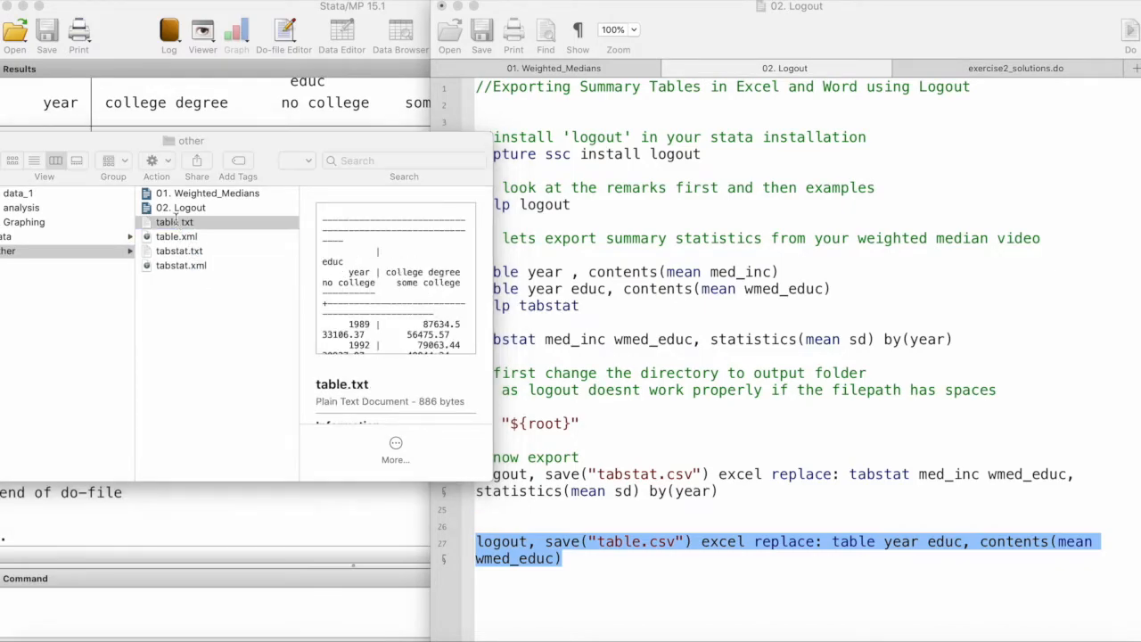
pyautogui.doubleClick(174, 221)
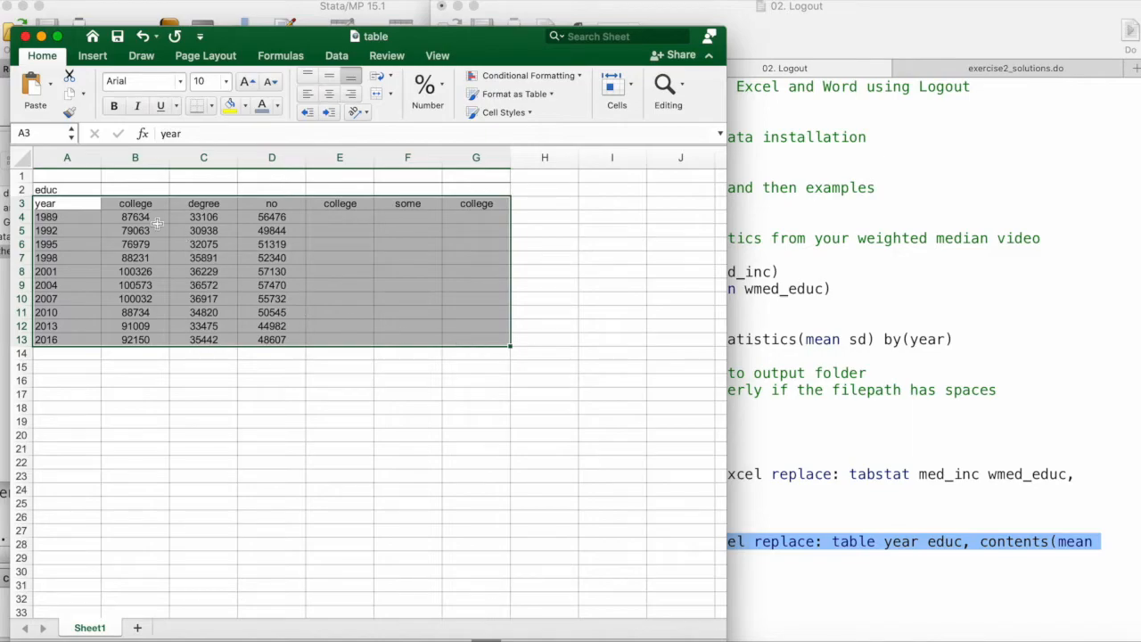
pyautogui.click(135, 203)
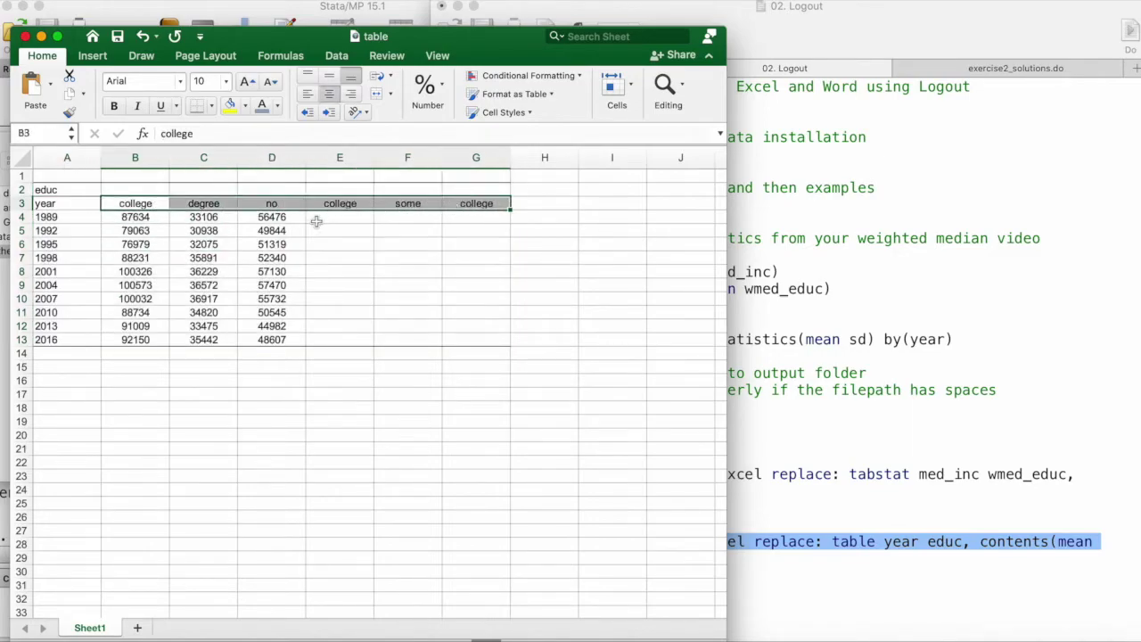
pyautogui.moveTo(161, 241)
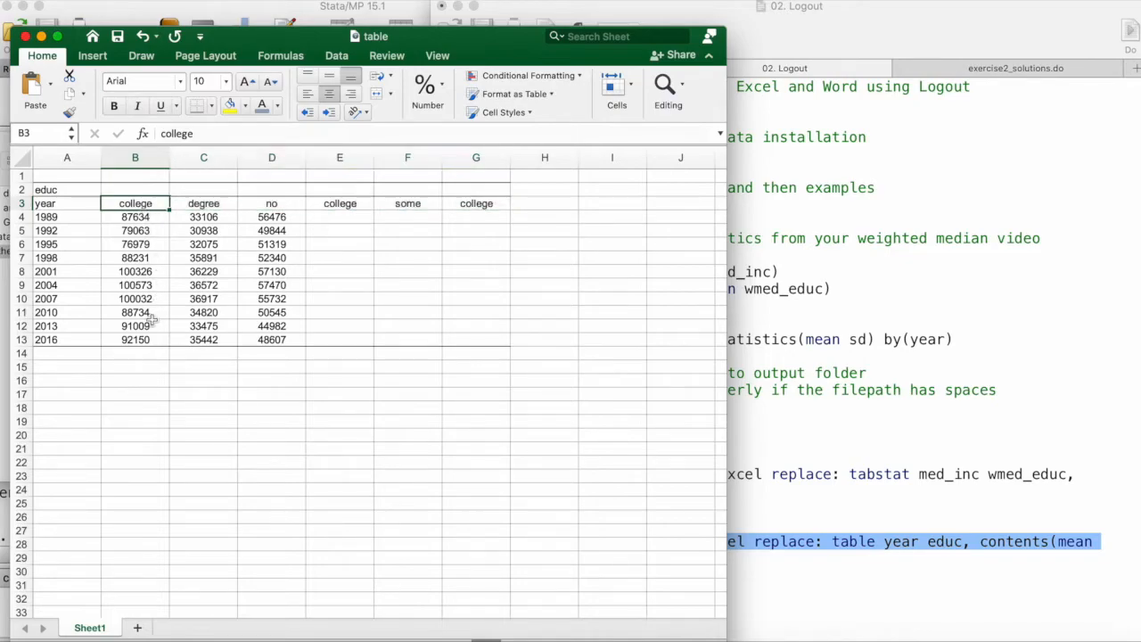
pyautogui.click(203, 203)
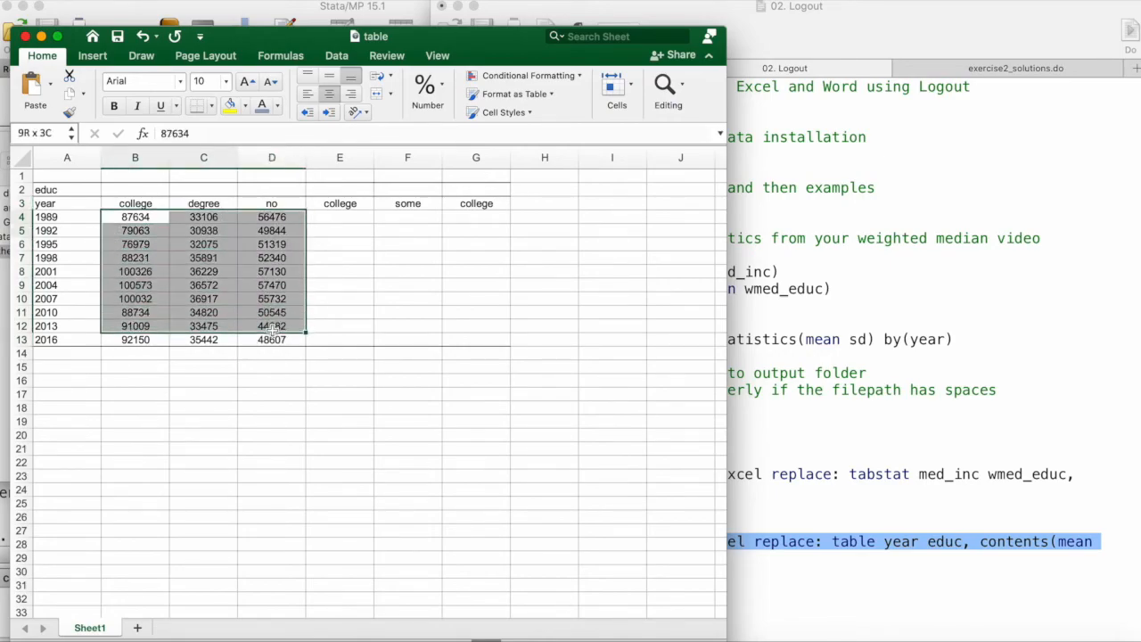
pyautogui.click(135, 243)
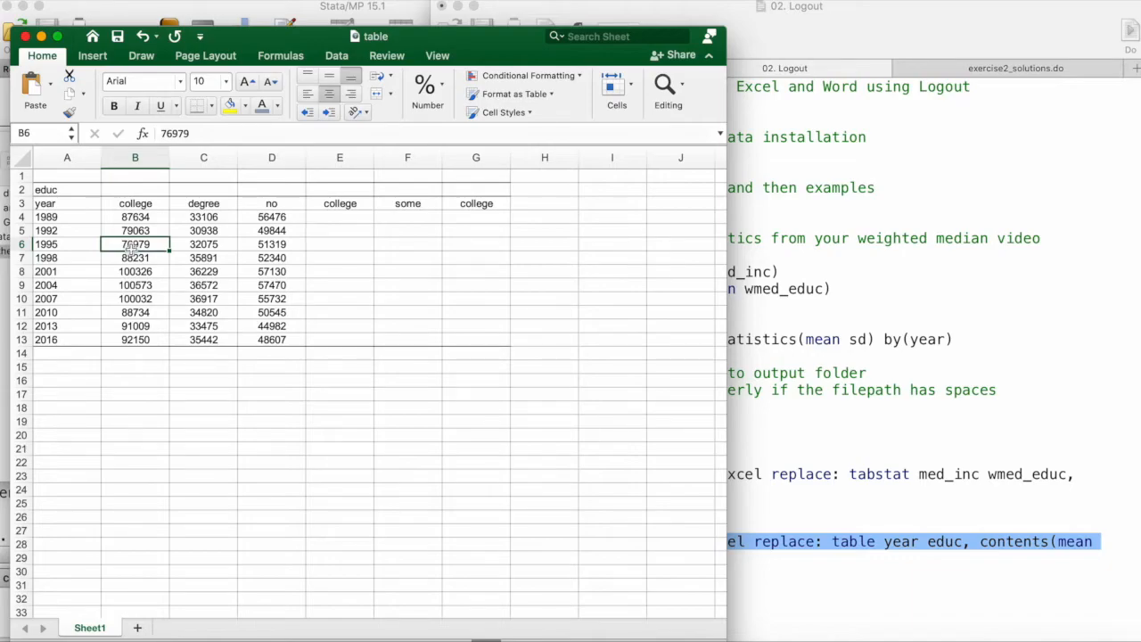
pyautogui.moveTo(71, 100)
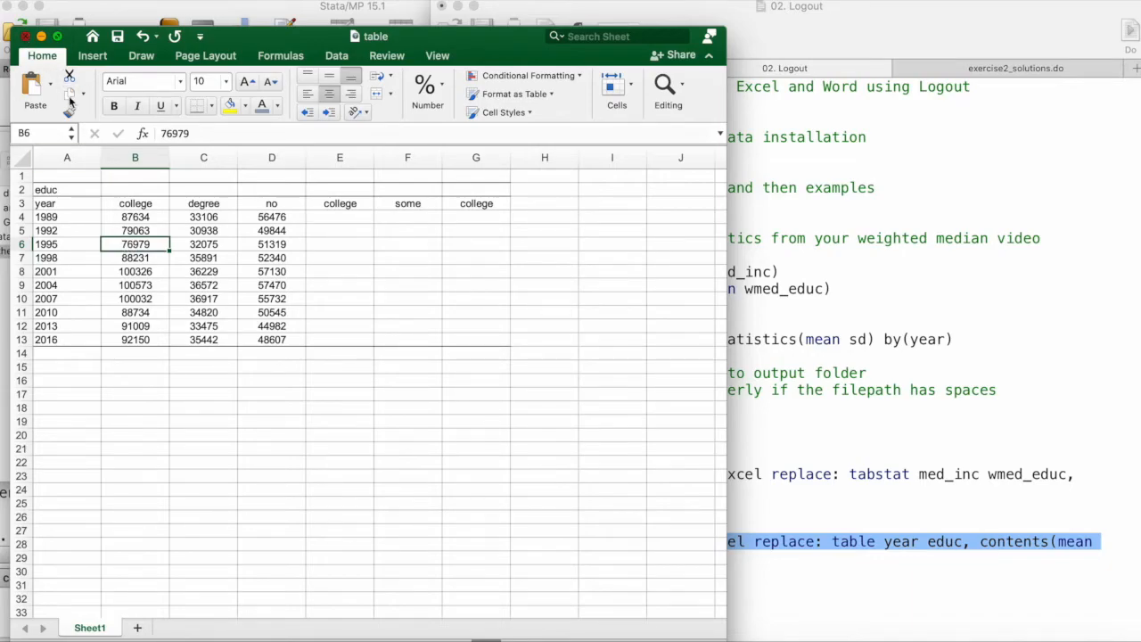